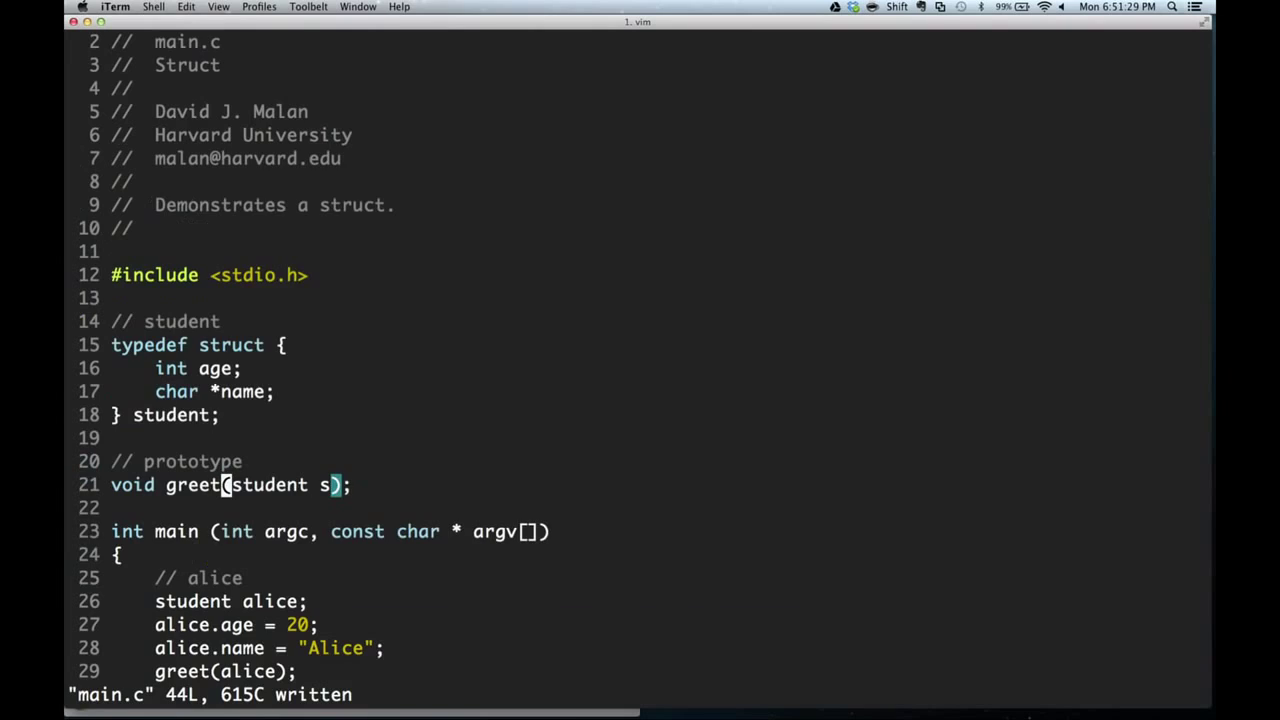
Change to the Enum/Enum project folder and open main.c in vim.
scroll(down, 3)
text(cd )
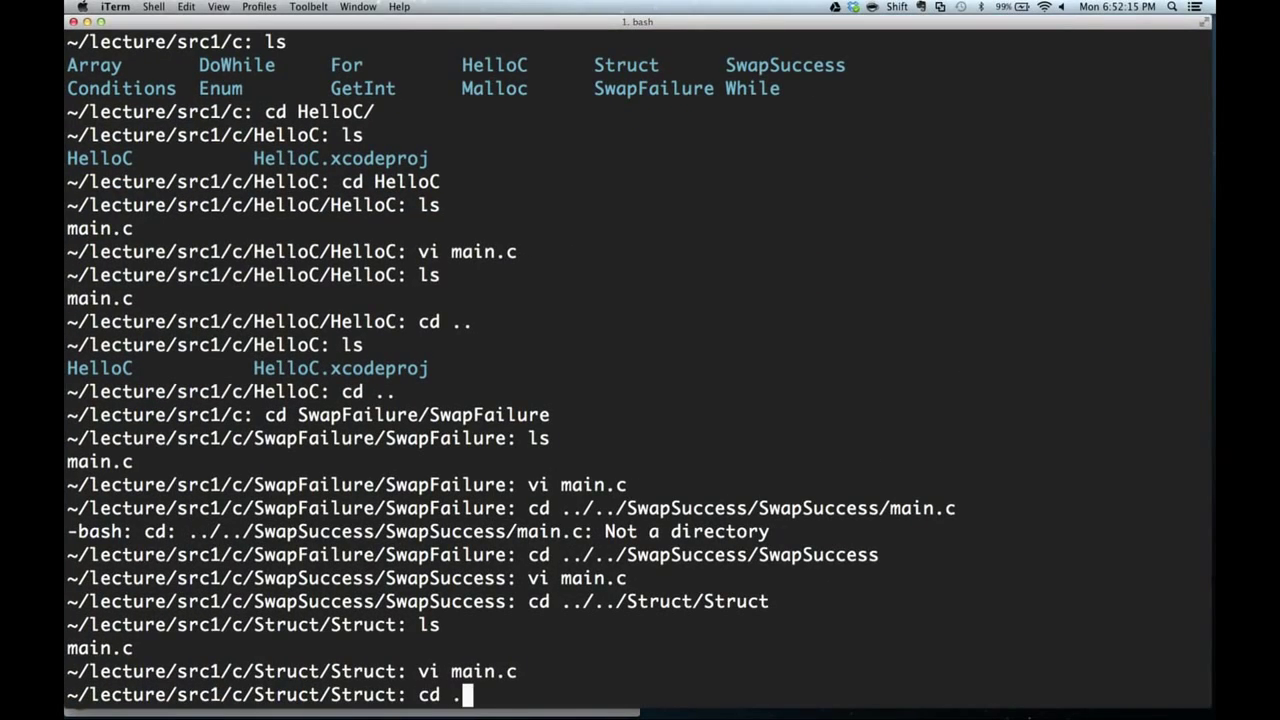
text(./../Enum/)
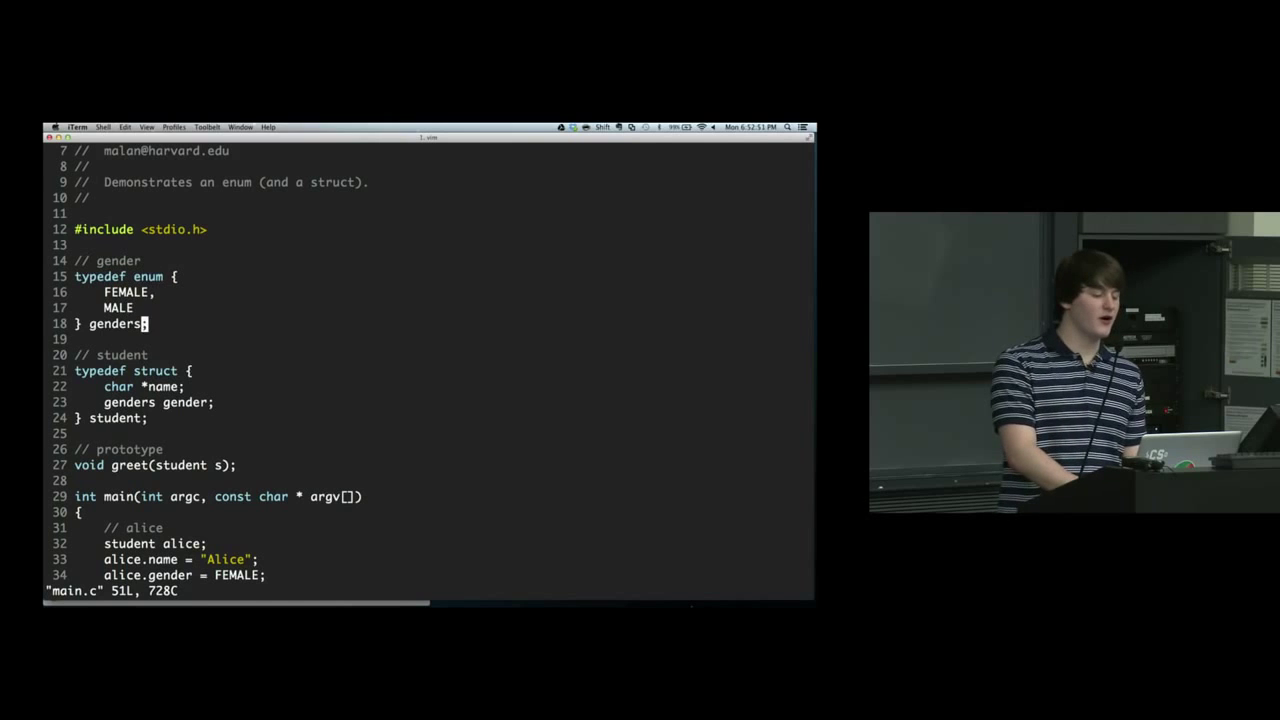
Insert #define lines for FEMALE 0, MALE 1 and argiho 2 below the genders enum.
key(o)
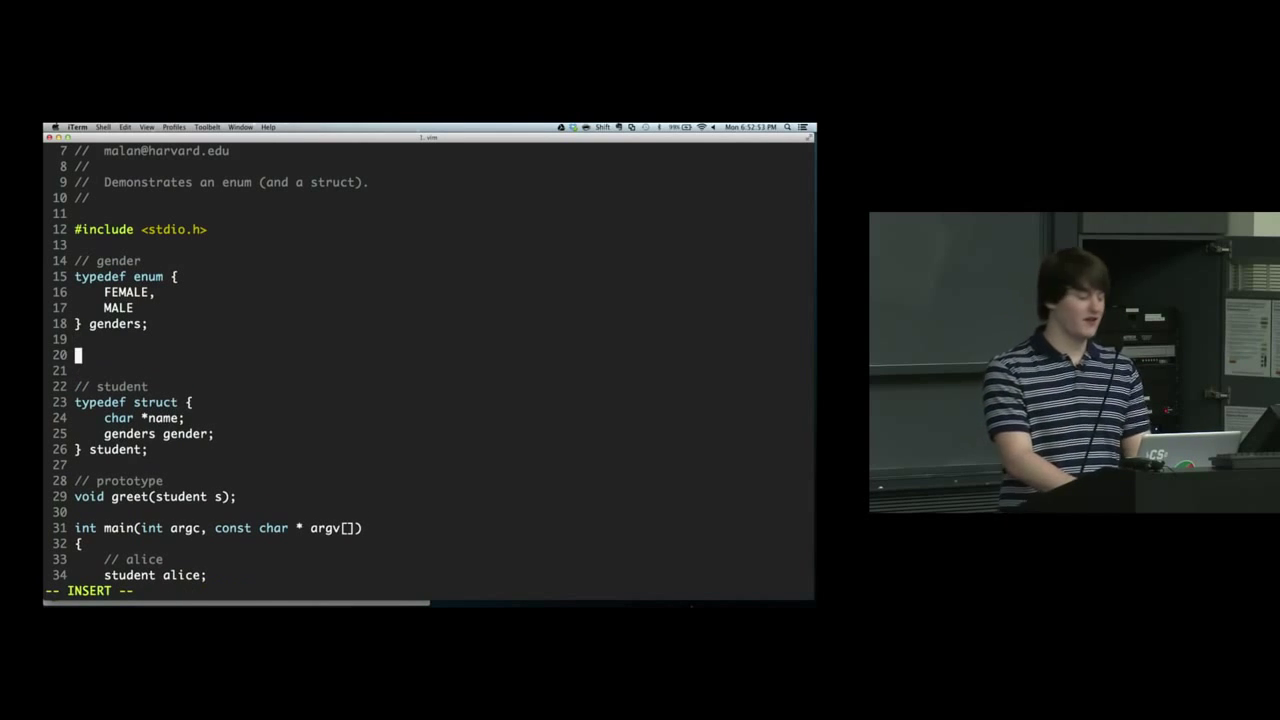
text(#define)
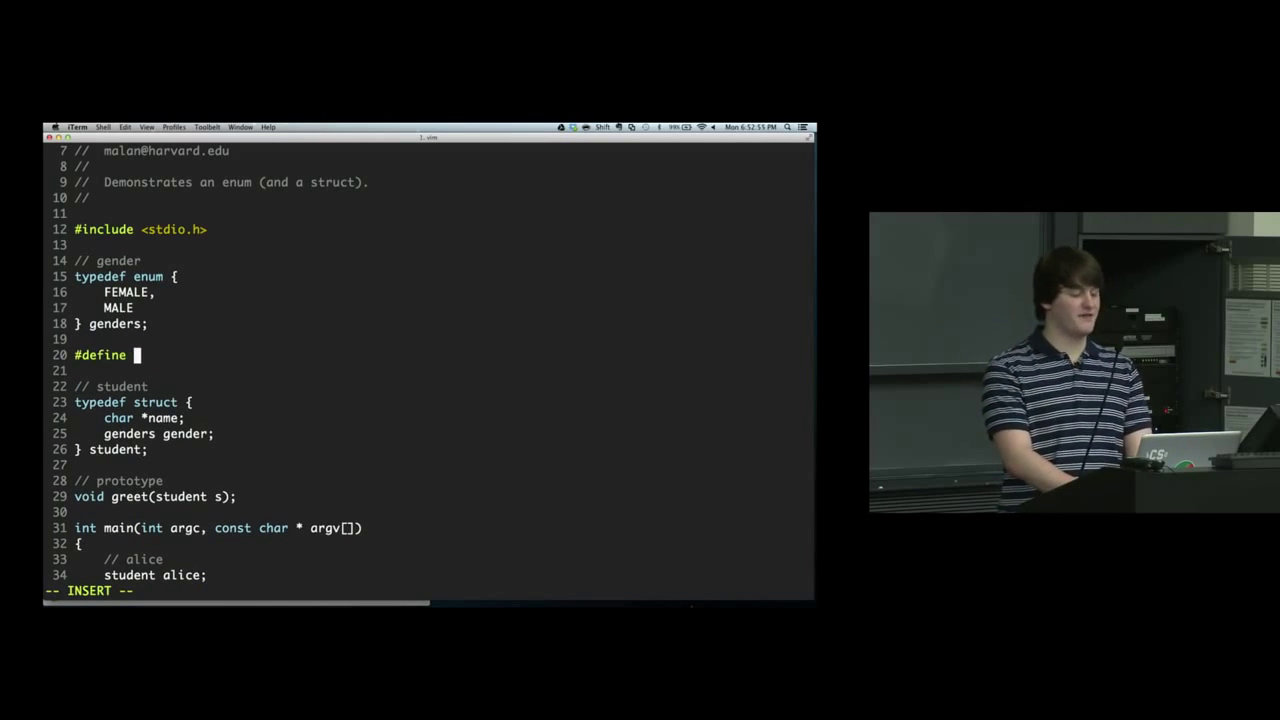
text(FEMALE 1)
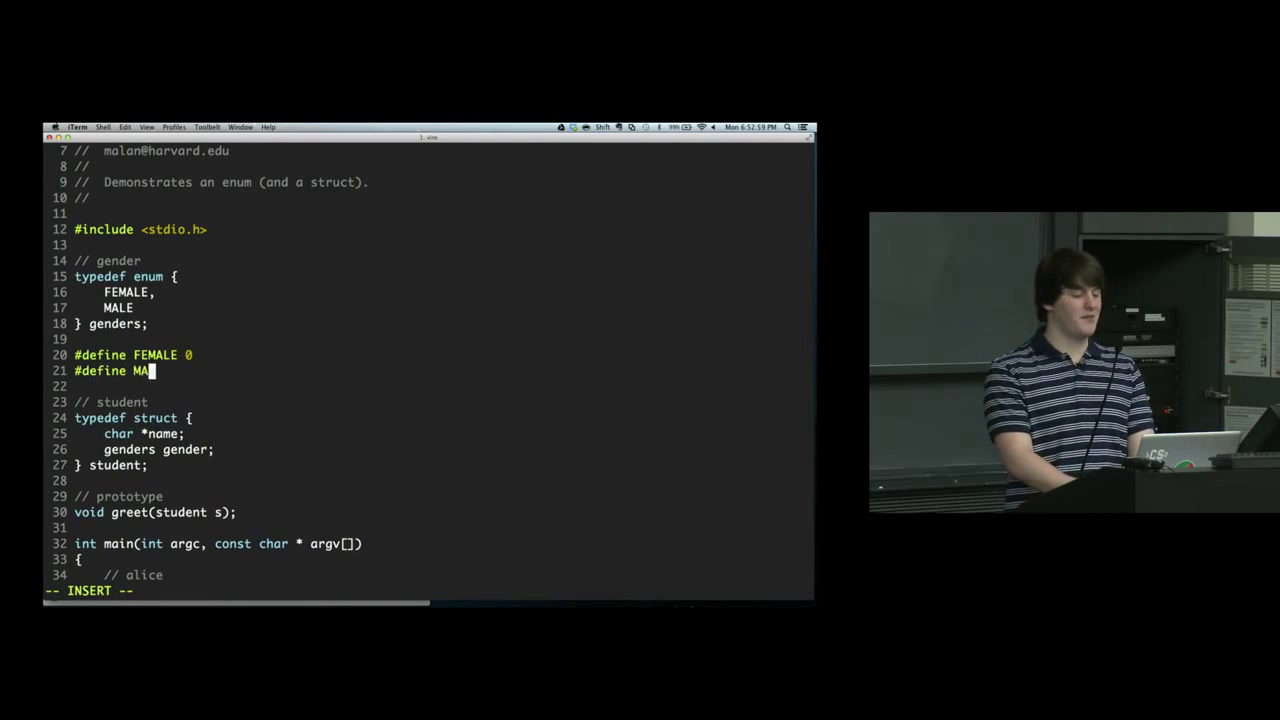
text(LE 1)
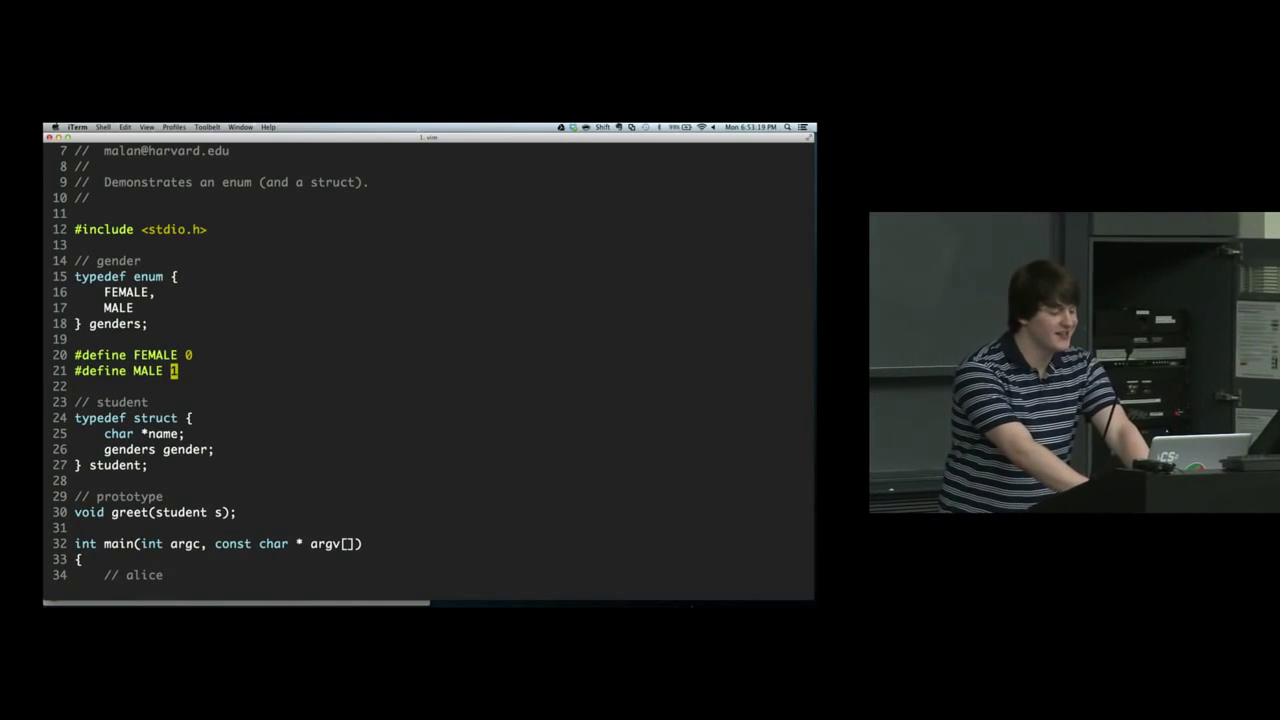
text(#define)
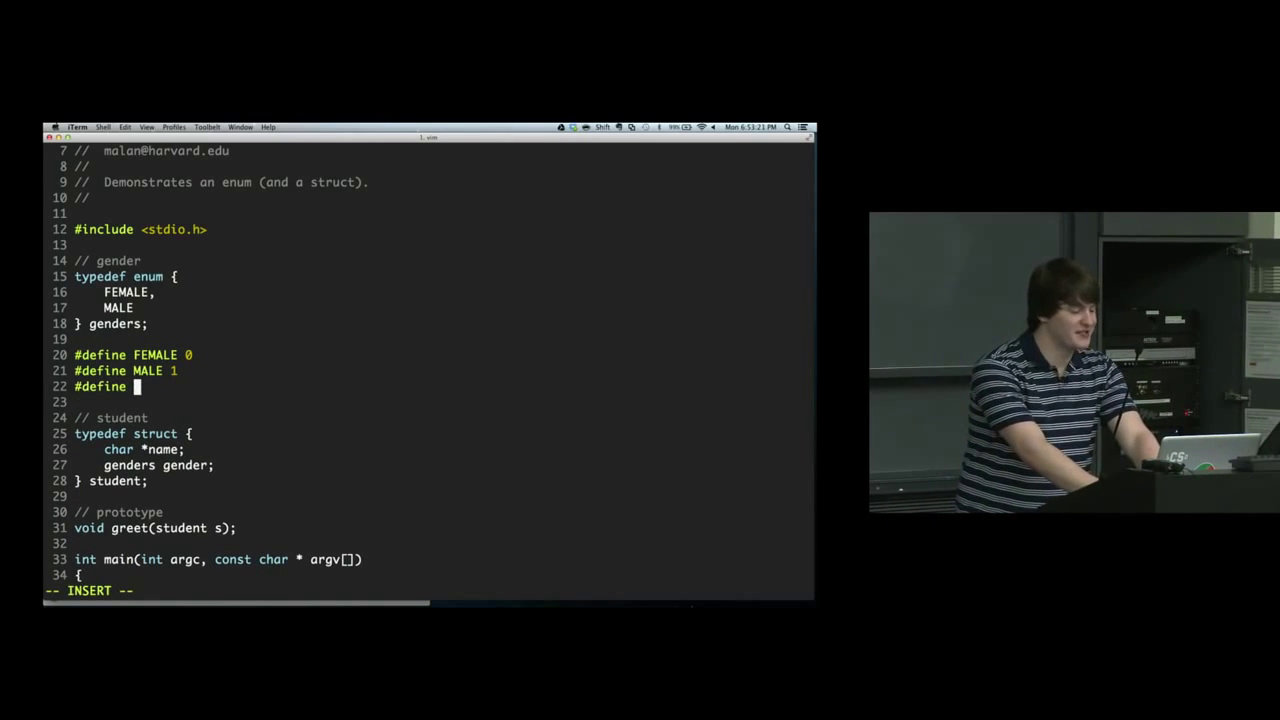
text(argiho 2)
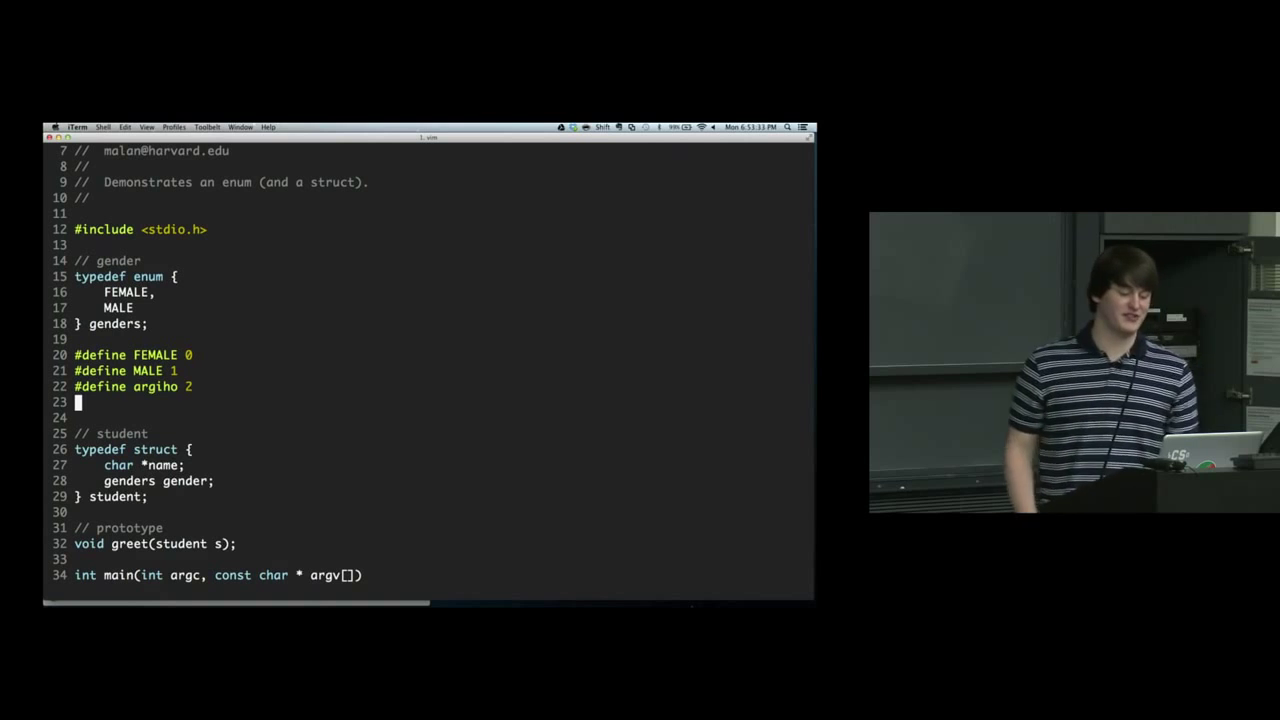
key(Up)
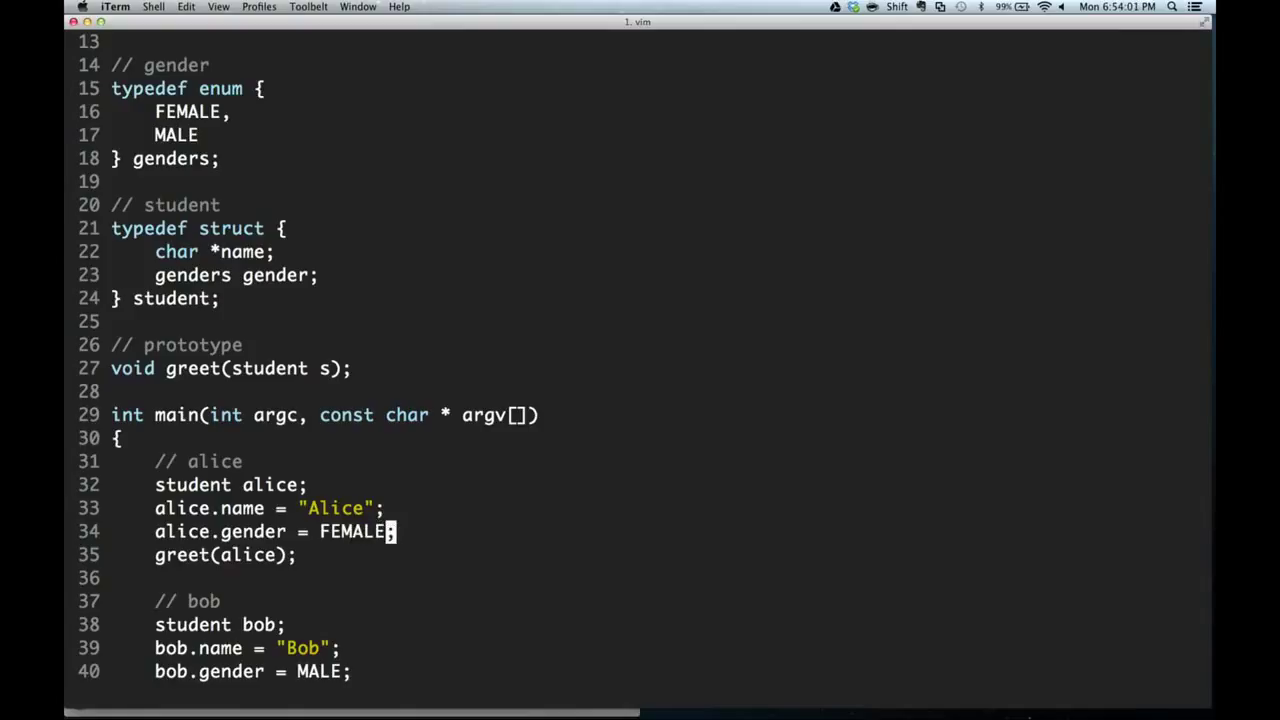
Complete line 34 as alice.gender = FEMALE; in insert mode.
key(i)
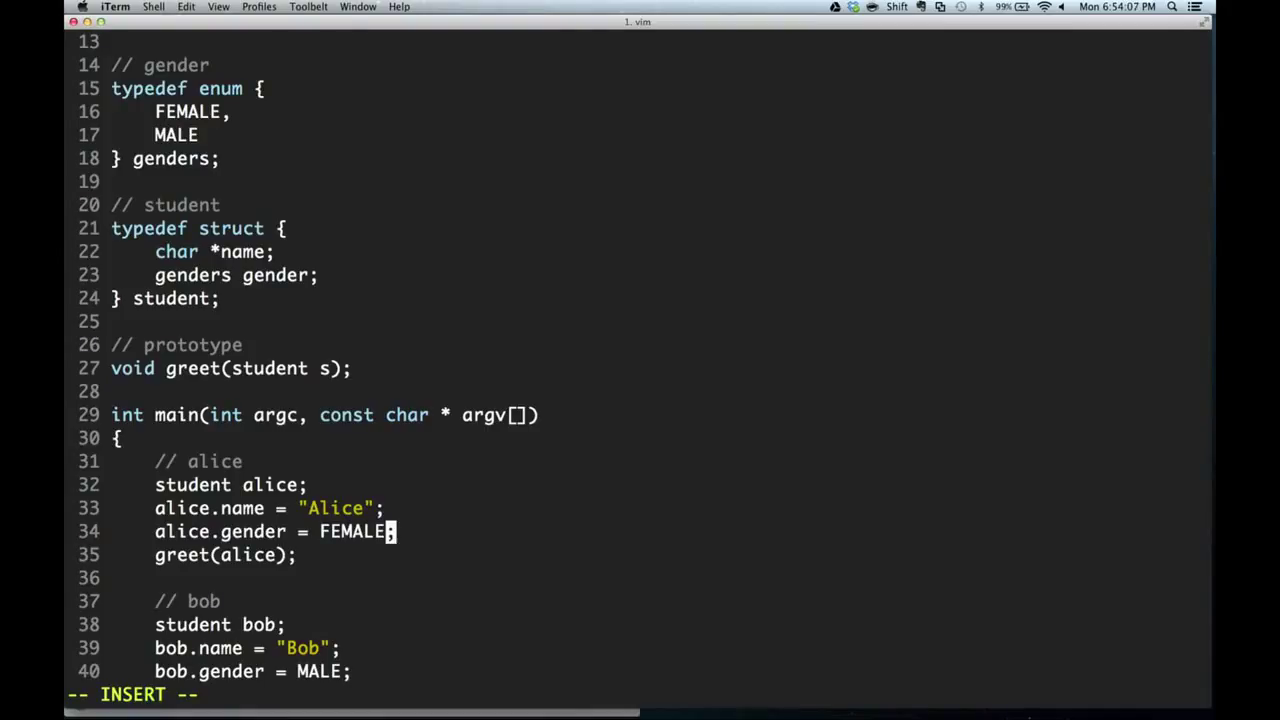
text(1)
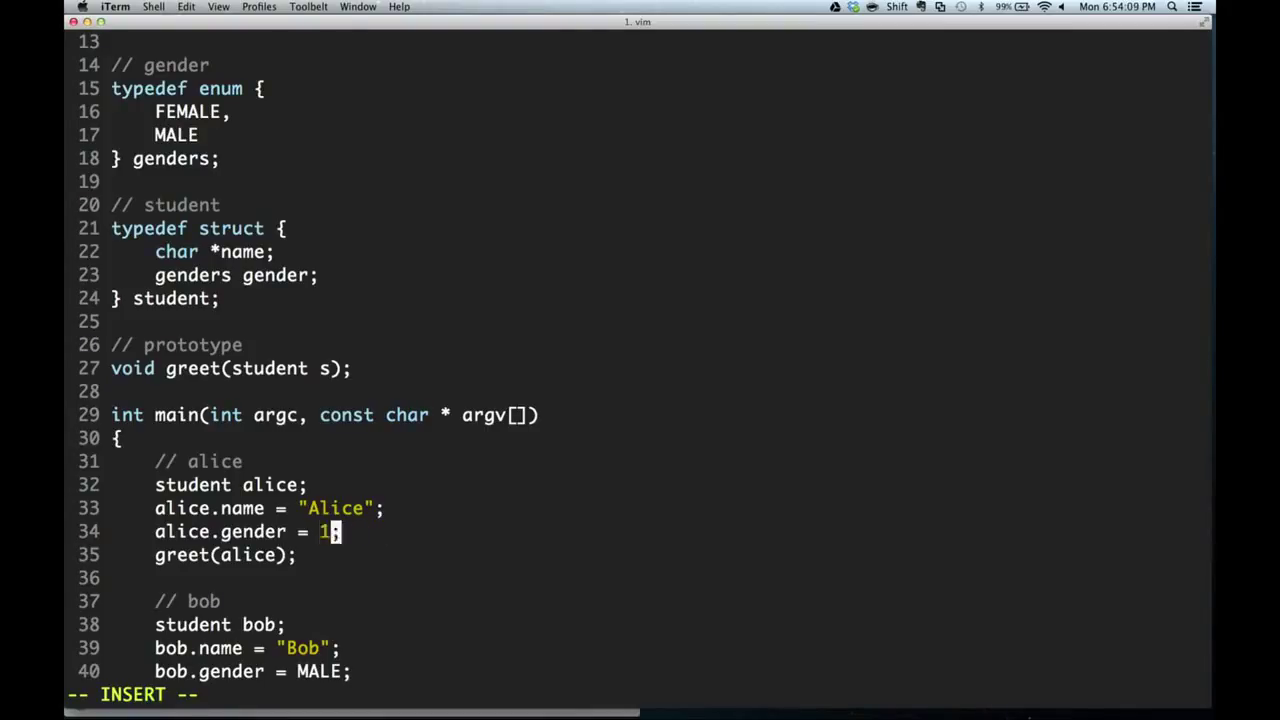
text(00)
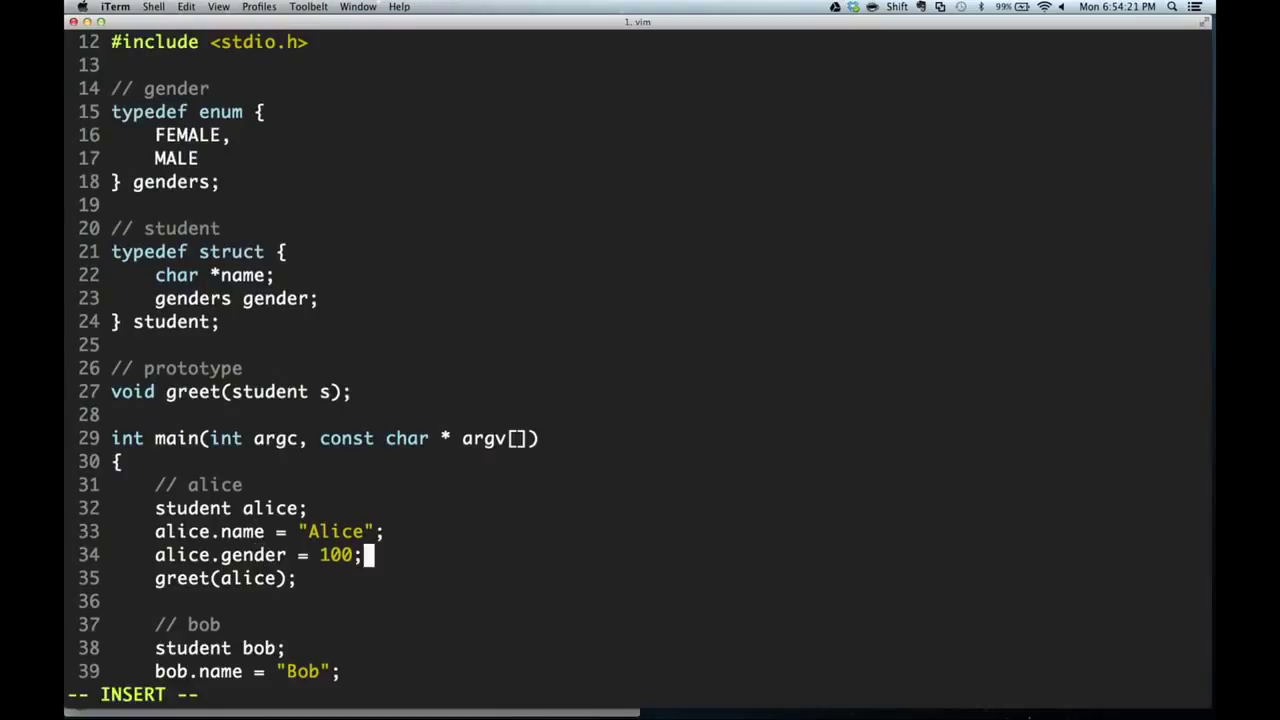
text(FEM)
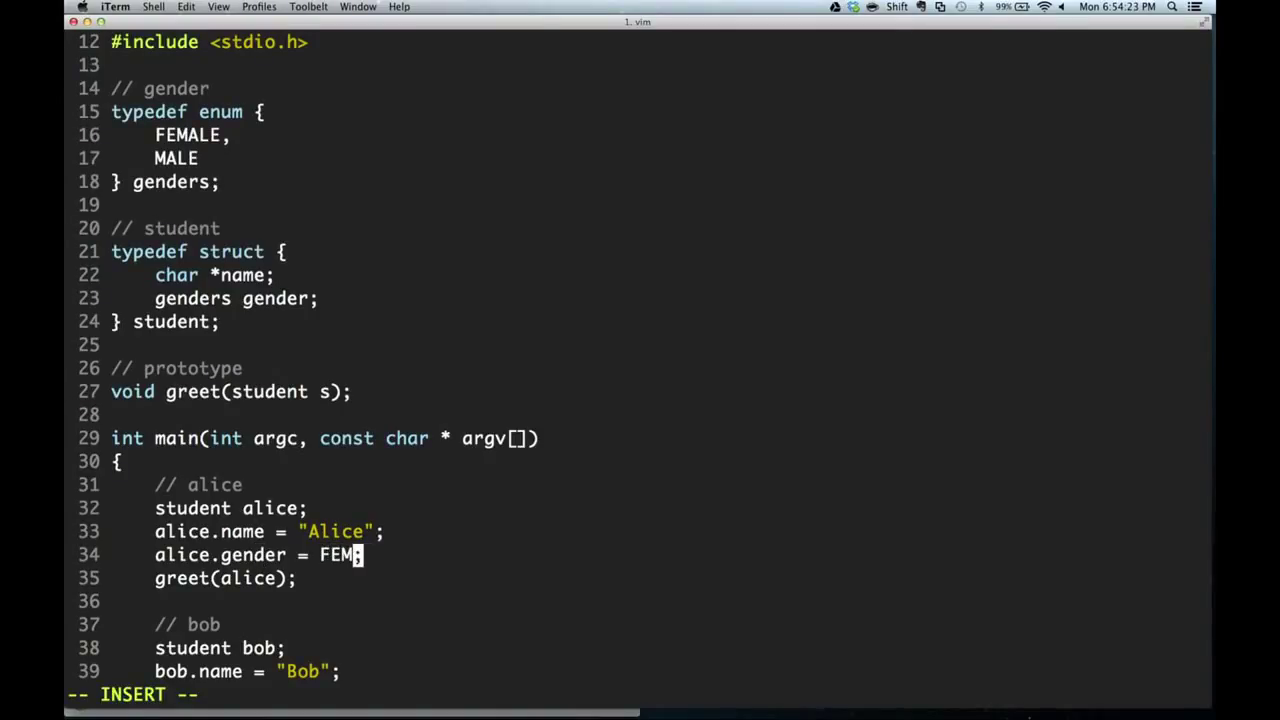
text(ALE)
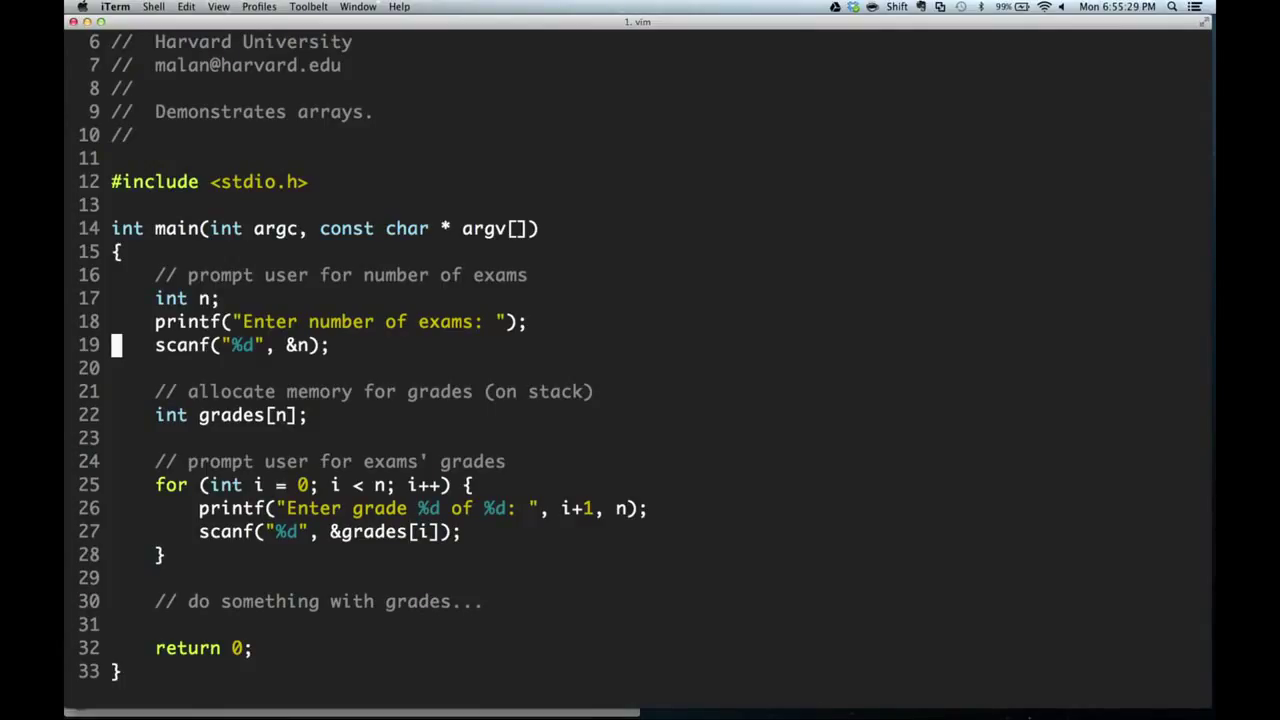
mouse_move(205, 344)
text(// n =)
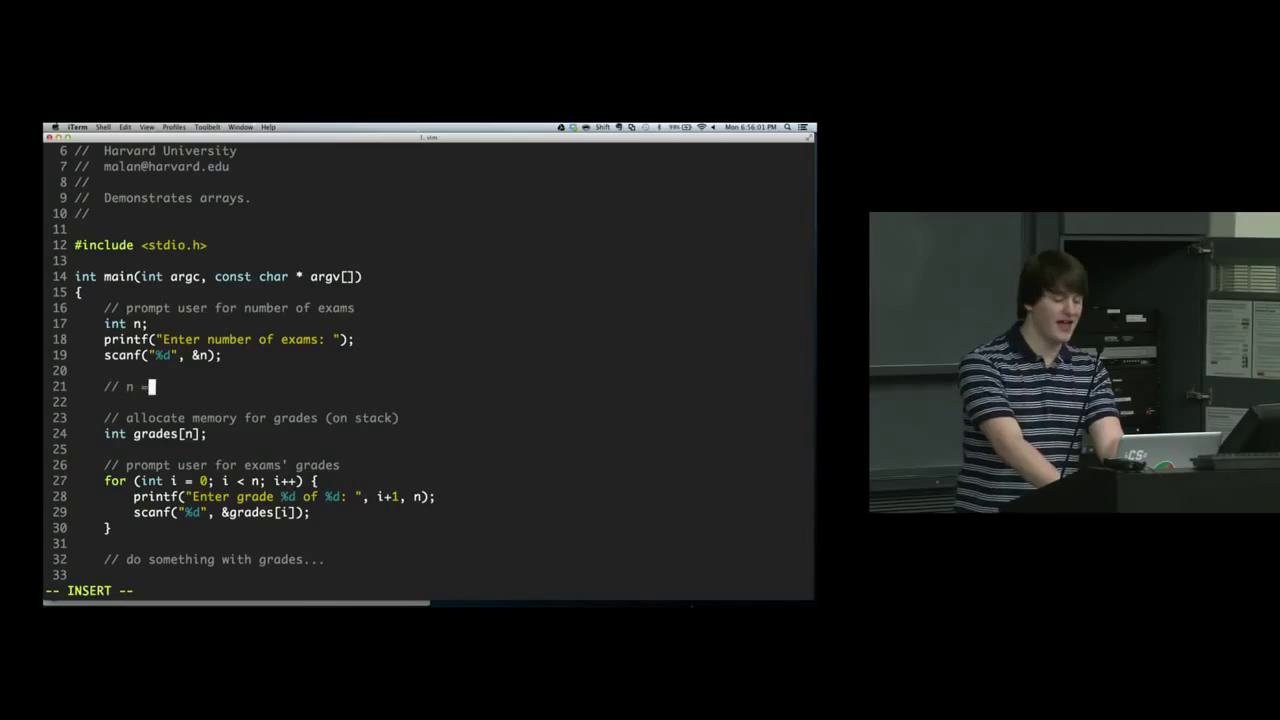
text(10293)
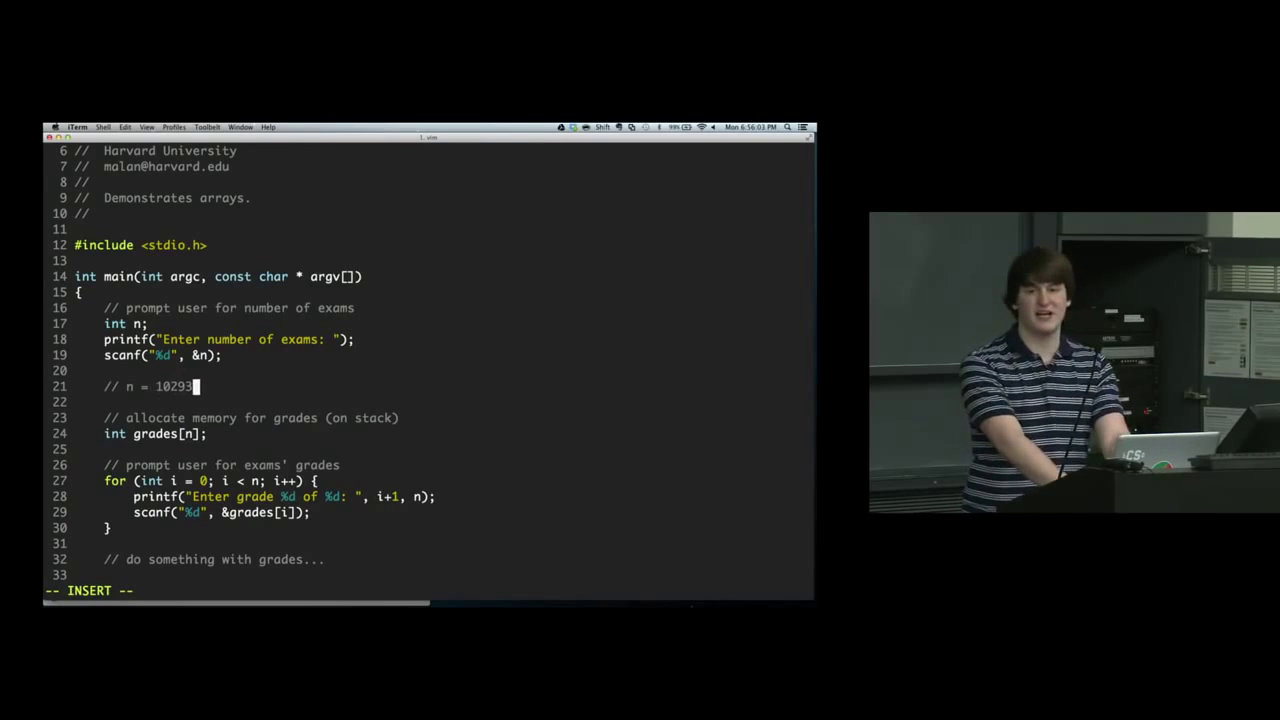
text(123908)
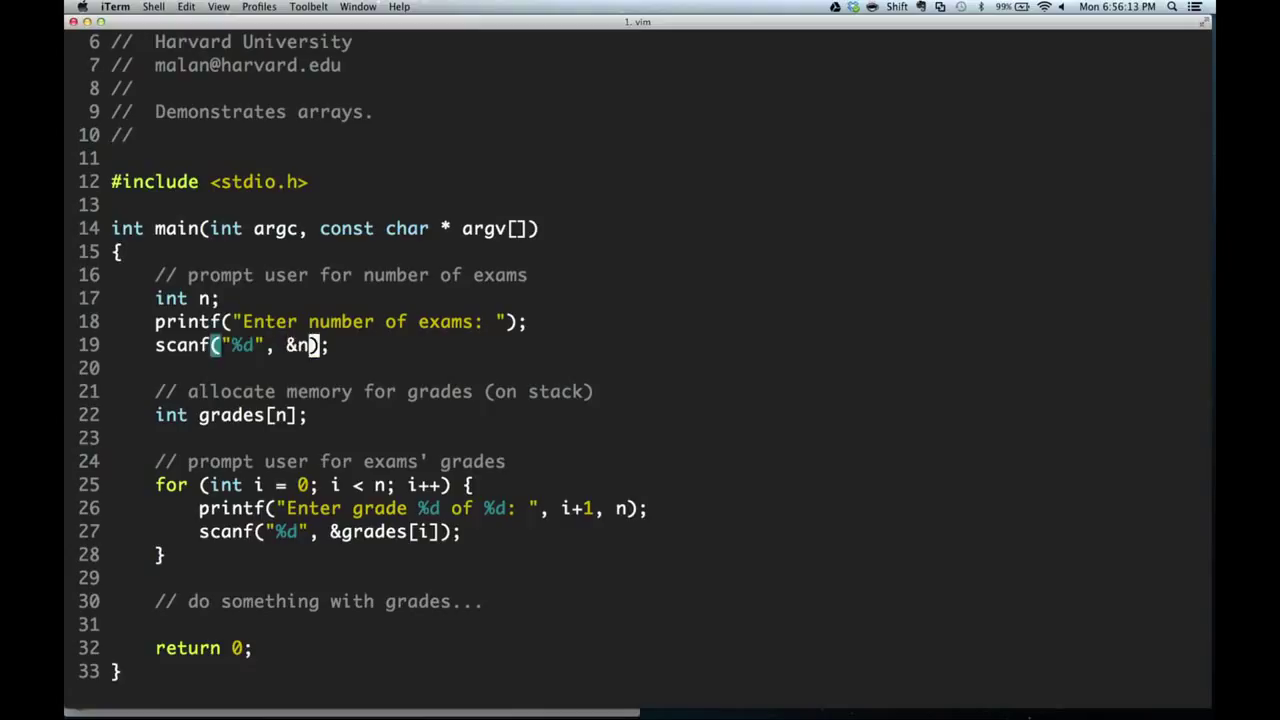
key(v)
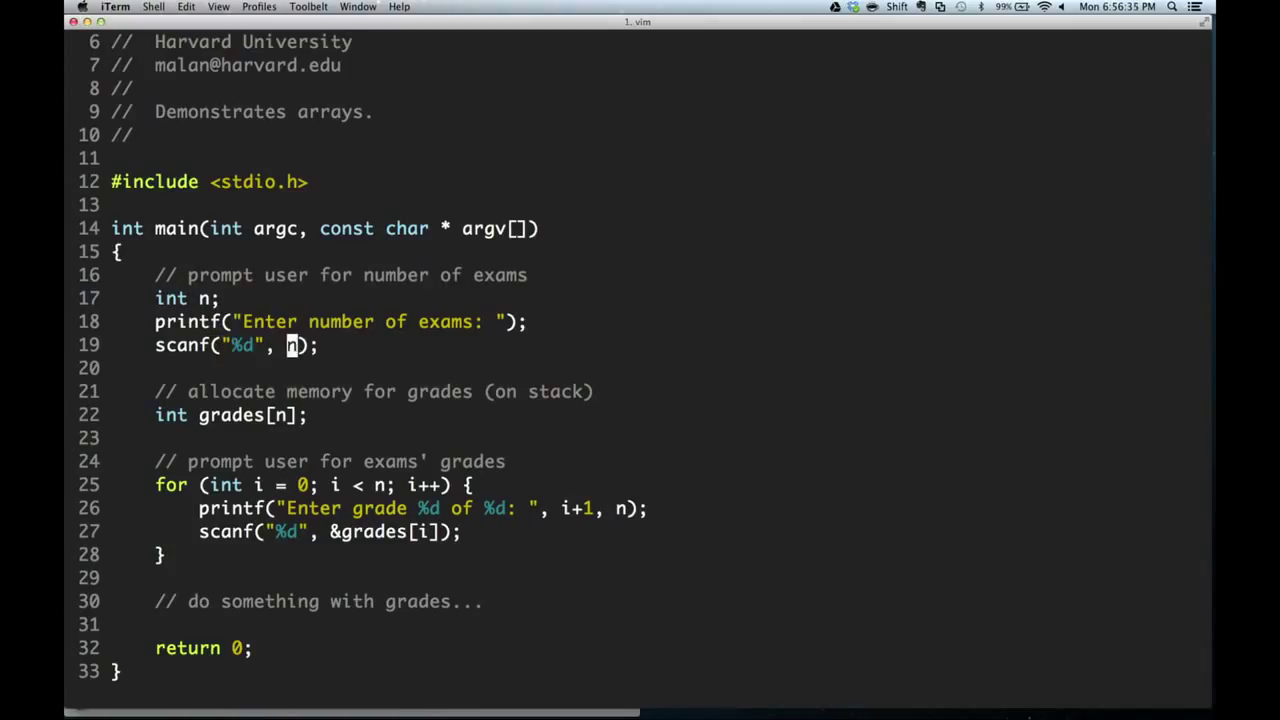
text(&)
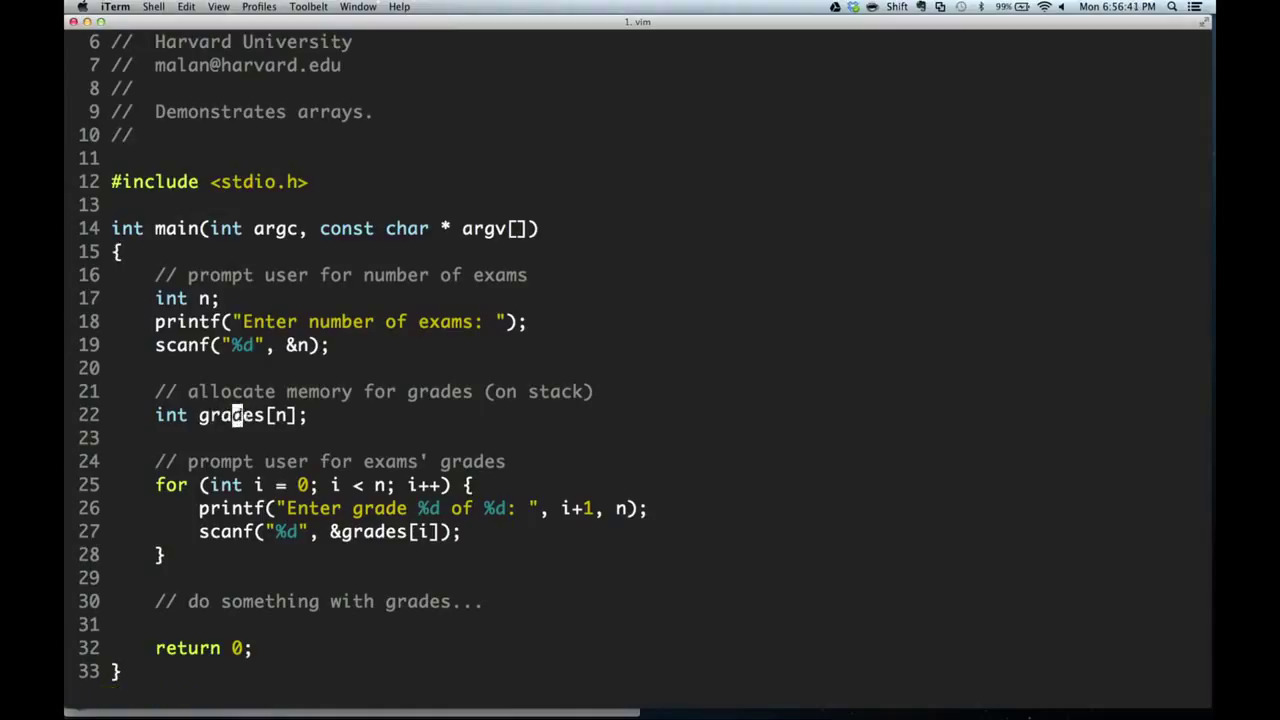
key(v)
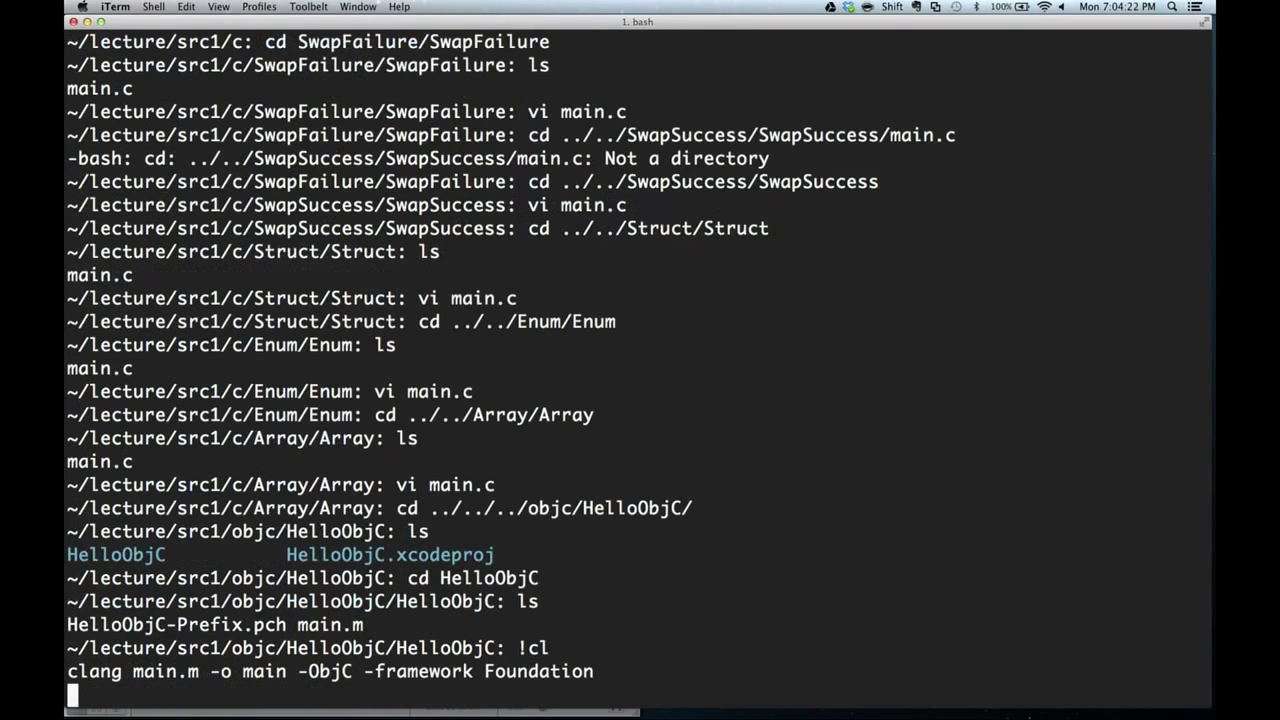
Rerun the clang build of main.m, view the source in vi, and run ./main.
key(Return)
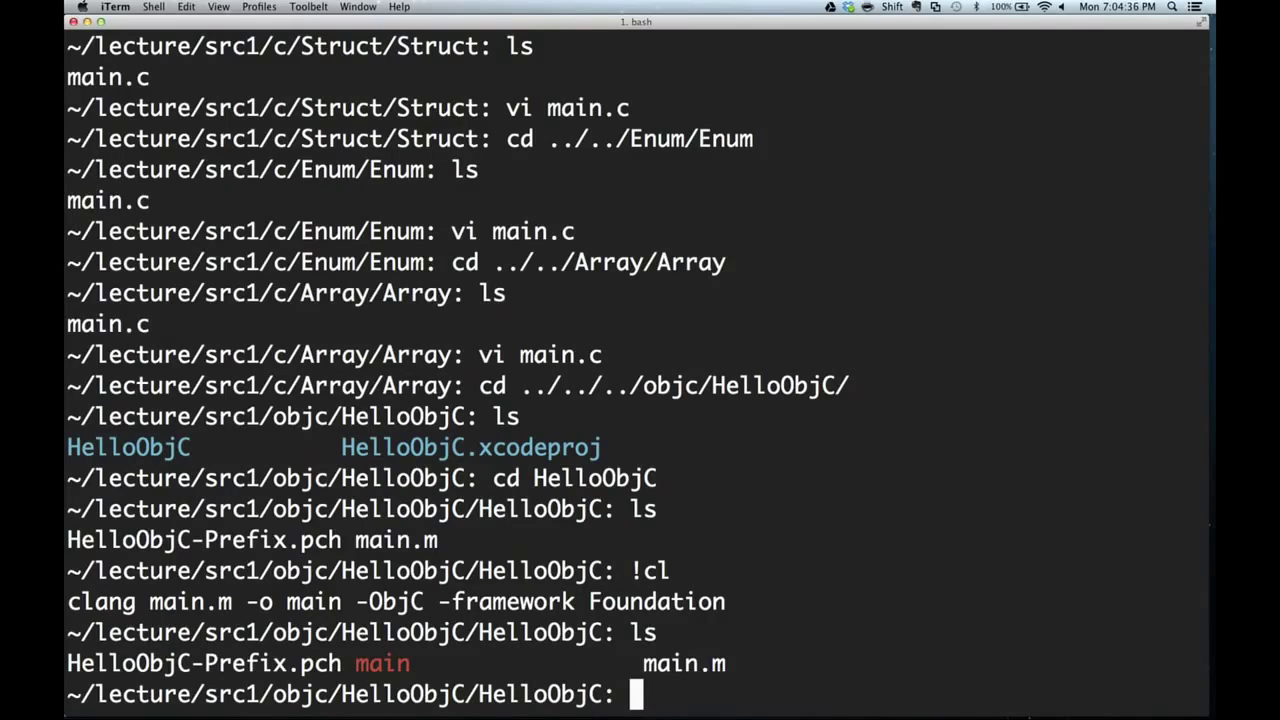
text(vi)
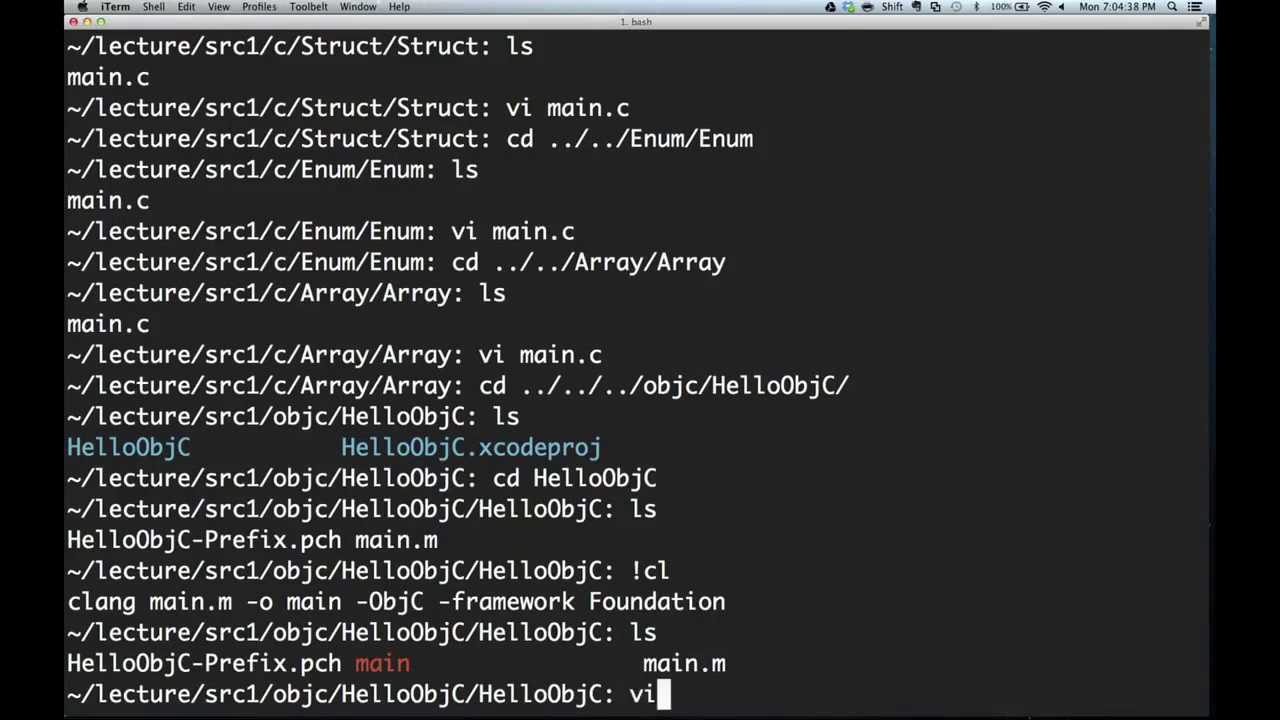
key(Return)
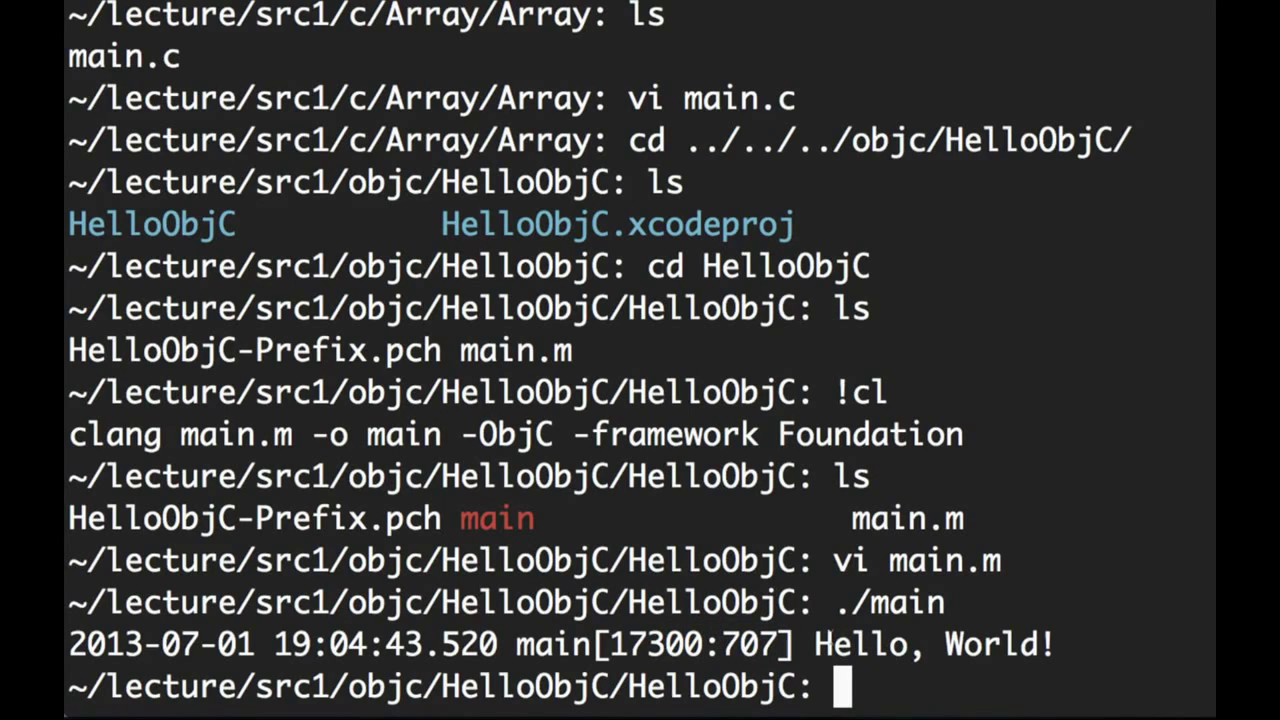
drag(813, 644, 1055, 644)
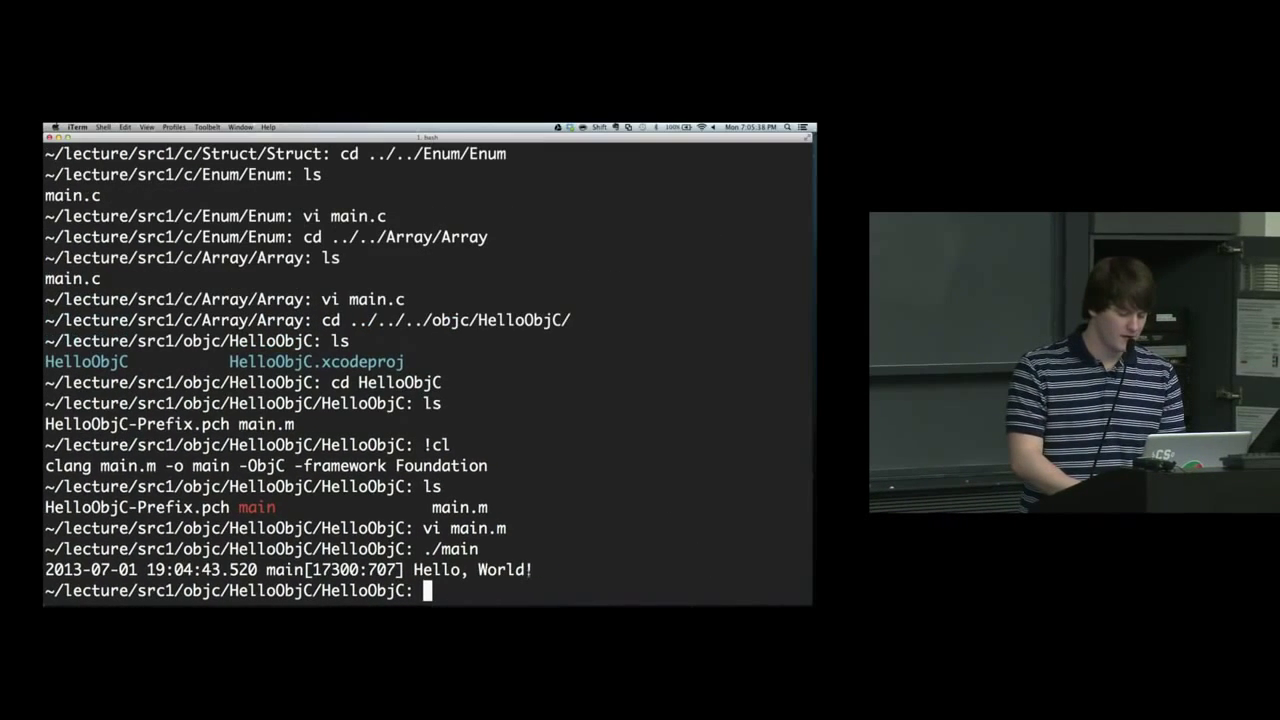
Show the Mission Control overview of the iTerm, PowerPoint, Chrome and Finder windows.
key(f3)
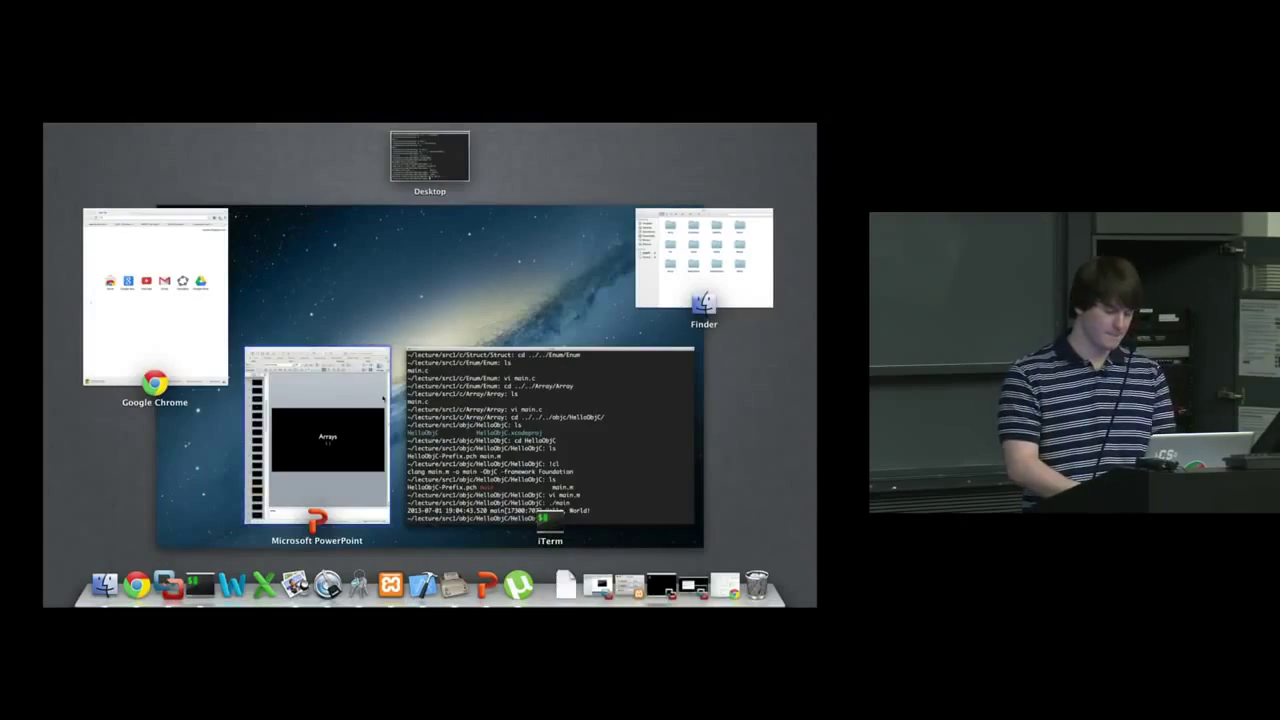